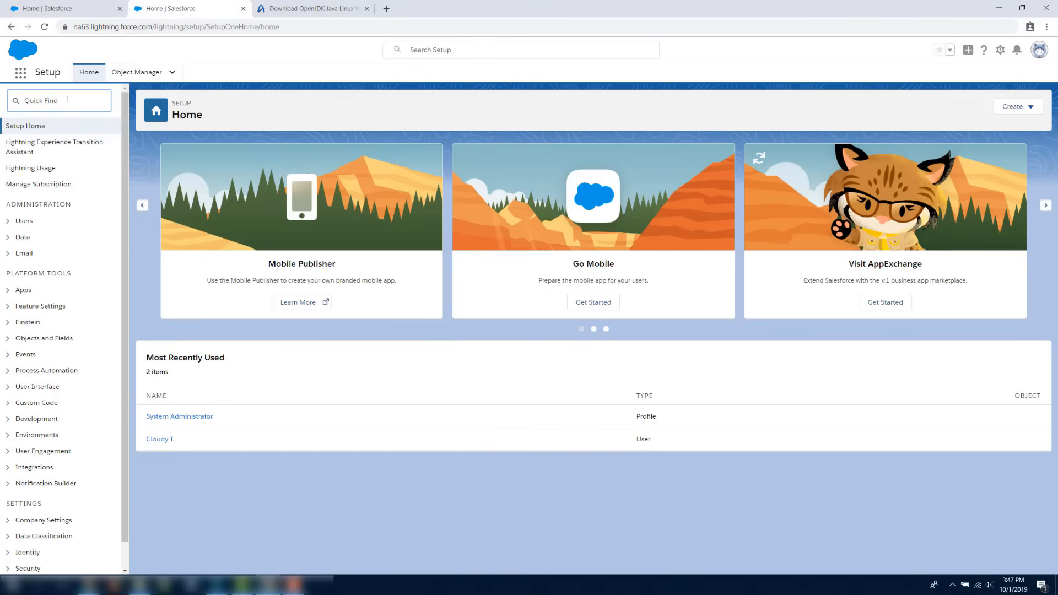
# - Search 'profiles' in Setup Quick Find to reach the profile's API Enabled permission
pyautogui.click(59, 100)
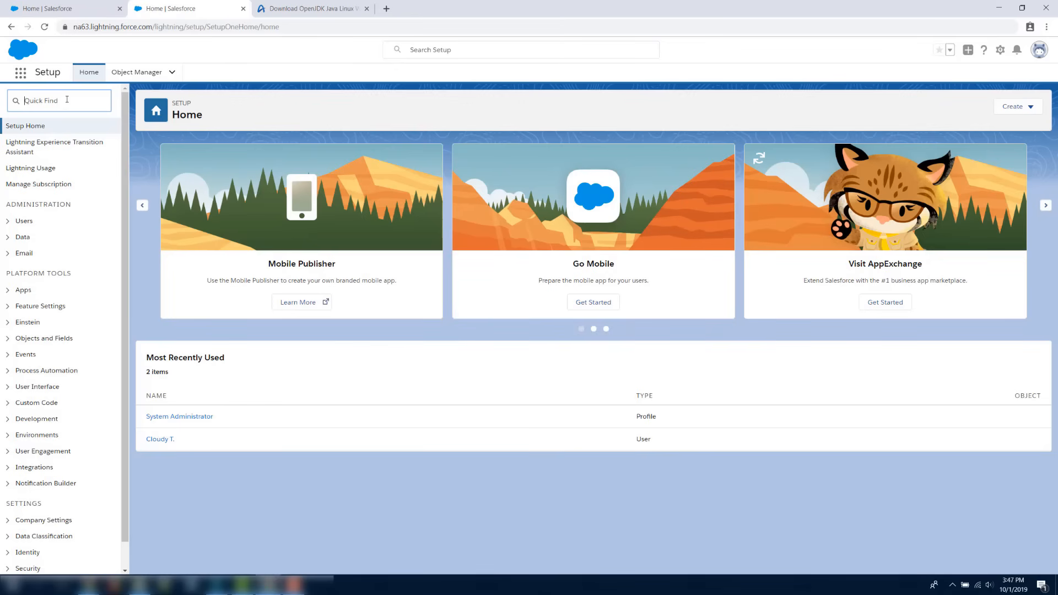
pyautogui.write('profiles')
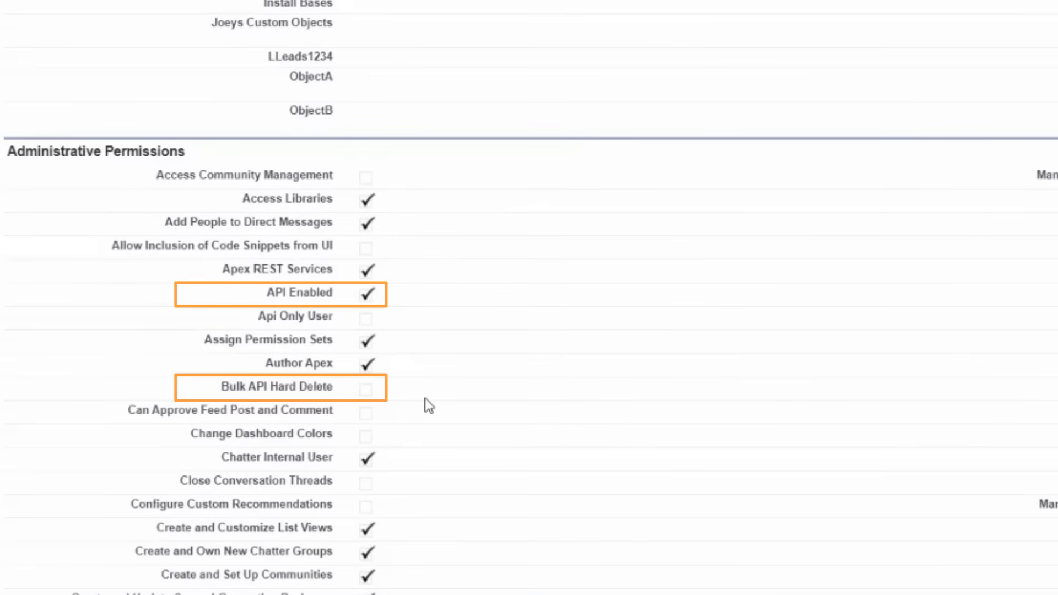
pyautogui.scroll(-3)
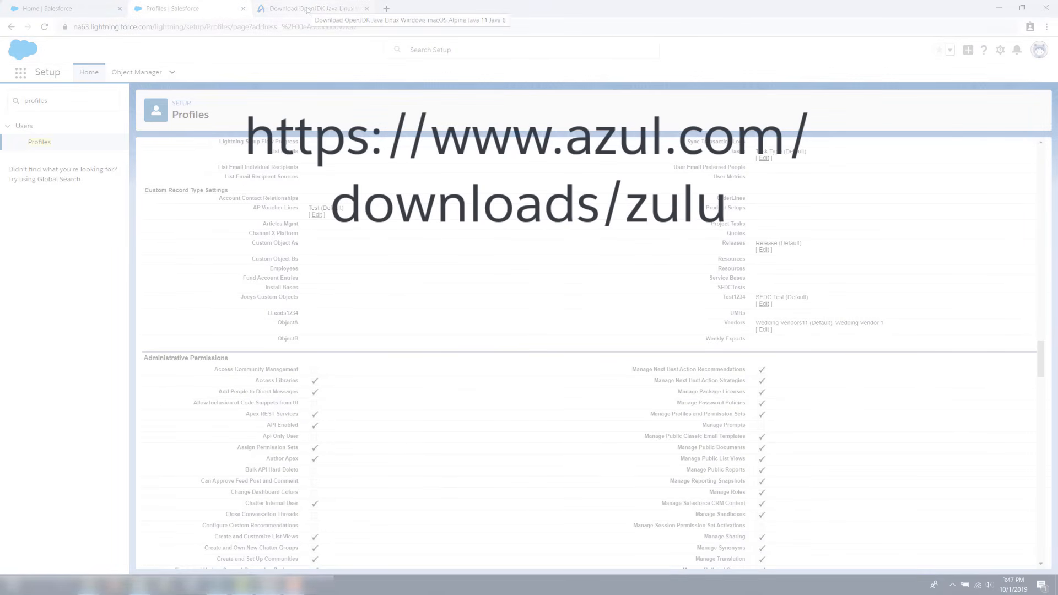
# - Download the Zulu JDK 11 Windows 64-bit .msi installer from azul.com
pyautogui.click(311, 9)
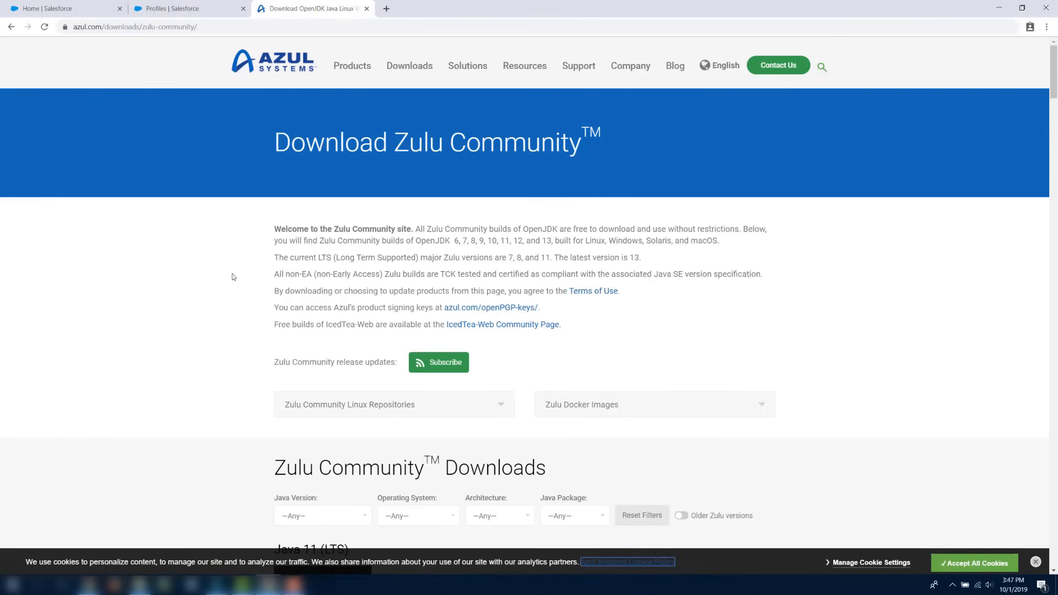
pyautogui.scroll(-3)
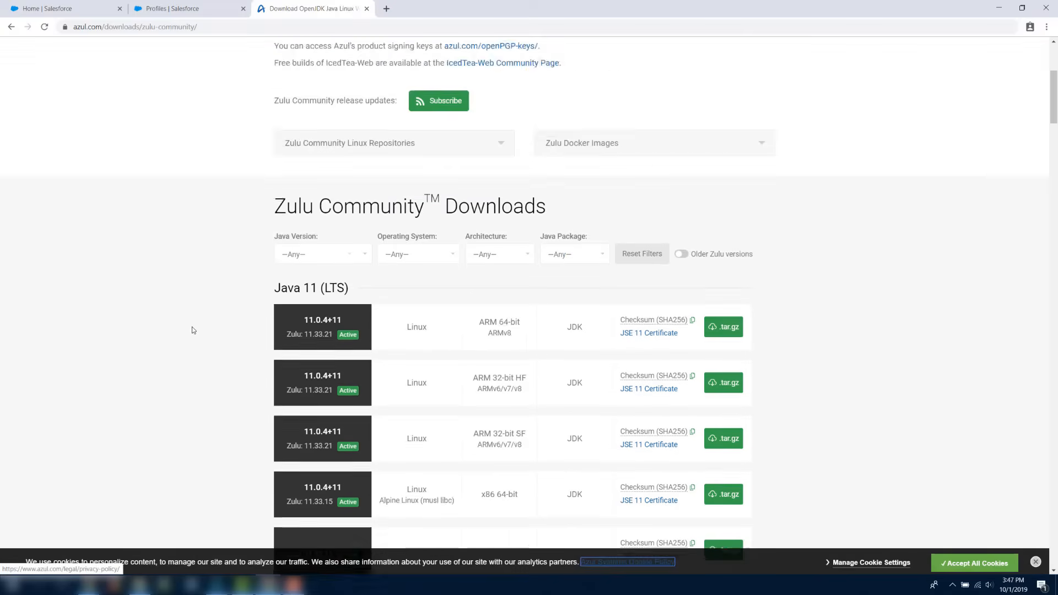
pyautogui.scroll(-3)
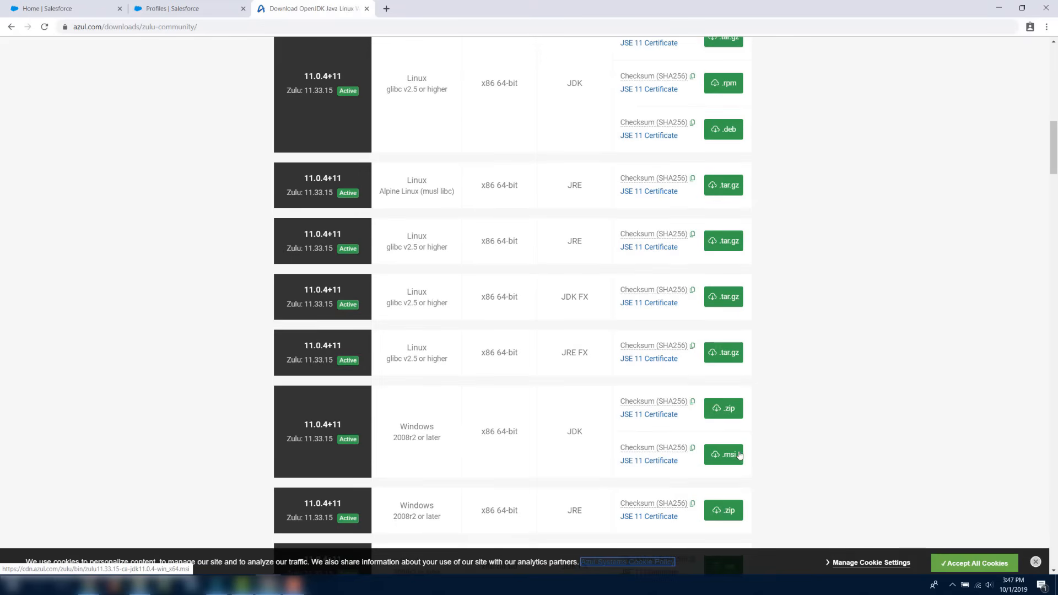
pyautogui.click(723, 455)
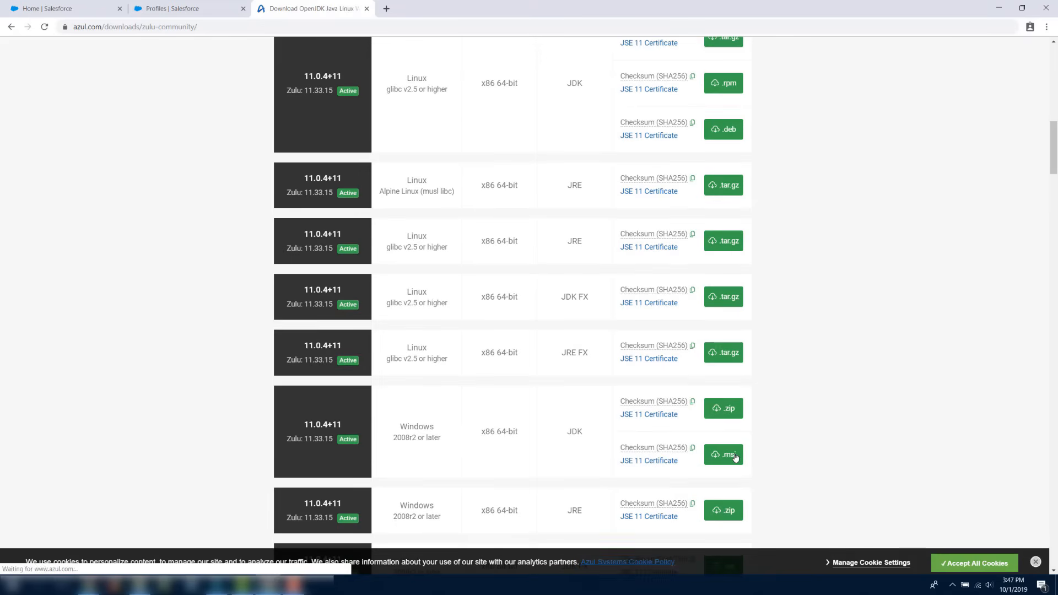
pyautogui.click(723, 454)
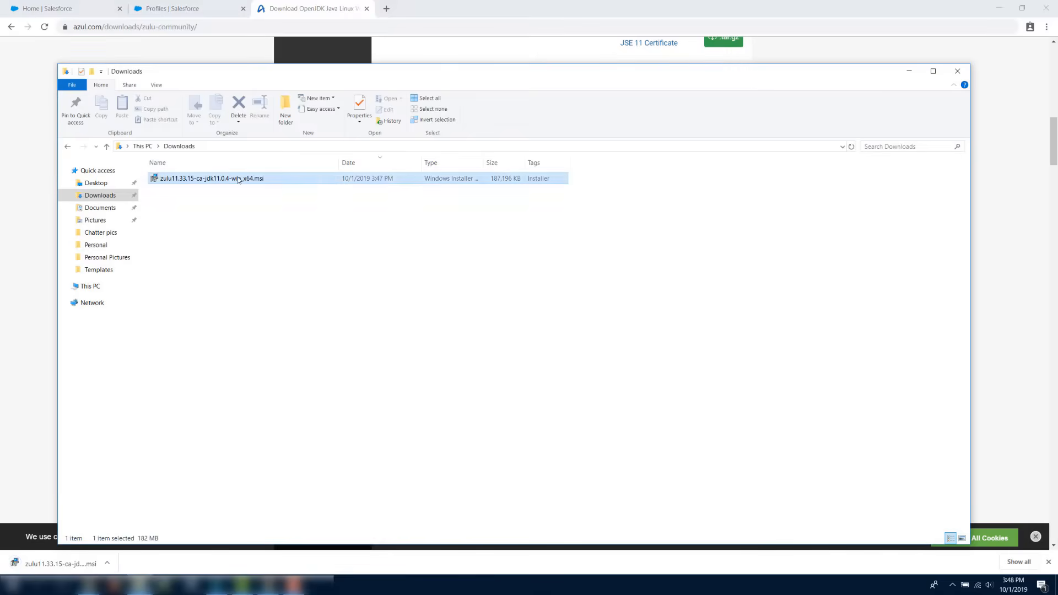
# - Run the Zulu 11.33 64-bit .msi installer through to Finish
pyautogui.doubleClick(211, 178)
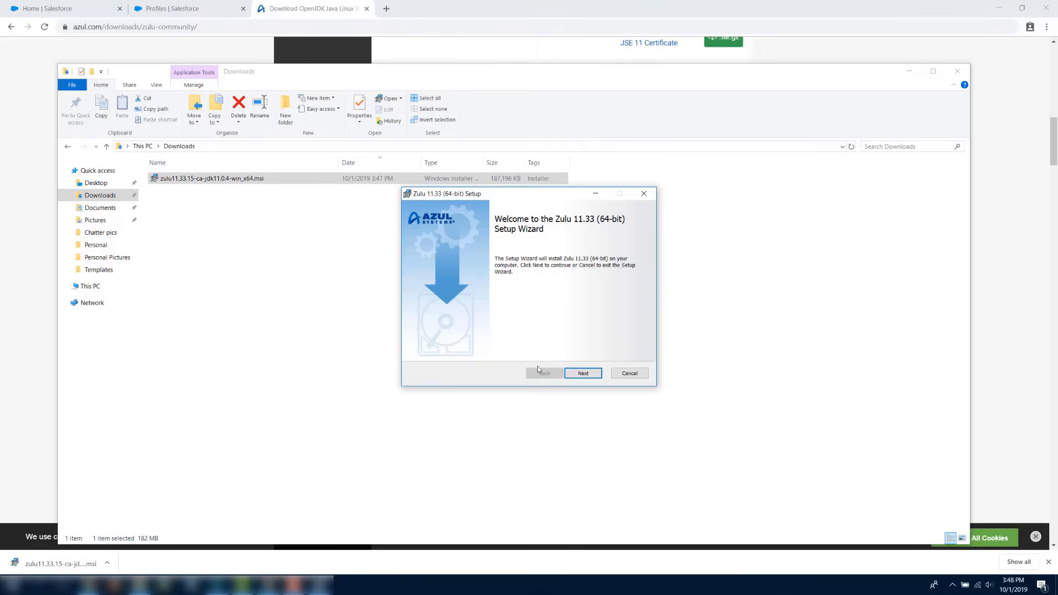
pyautogui.click(583, 373)
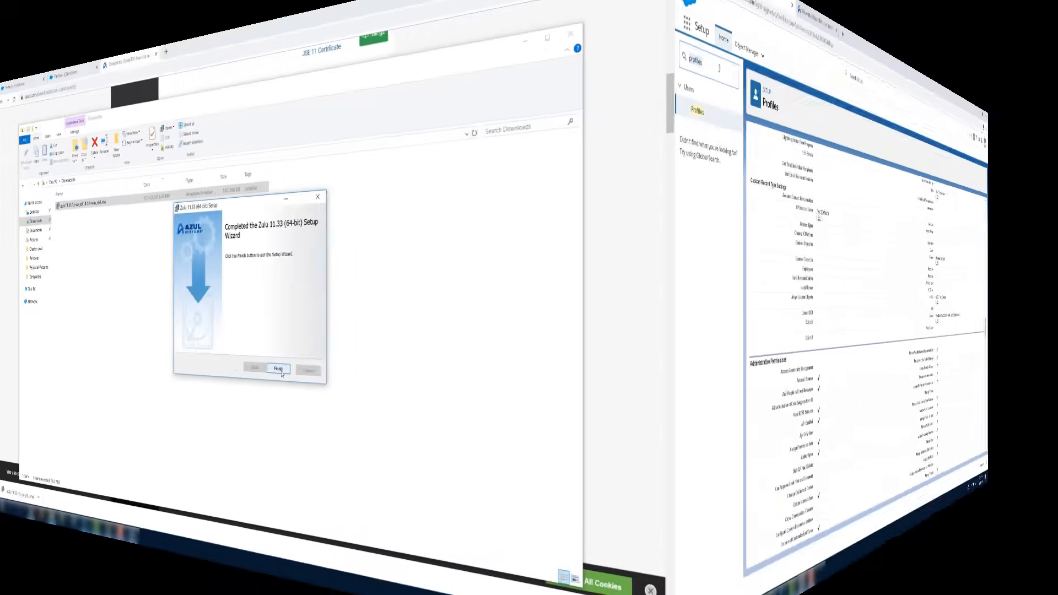
pyautogui.click(277, 368)
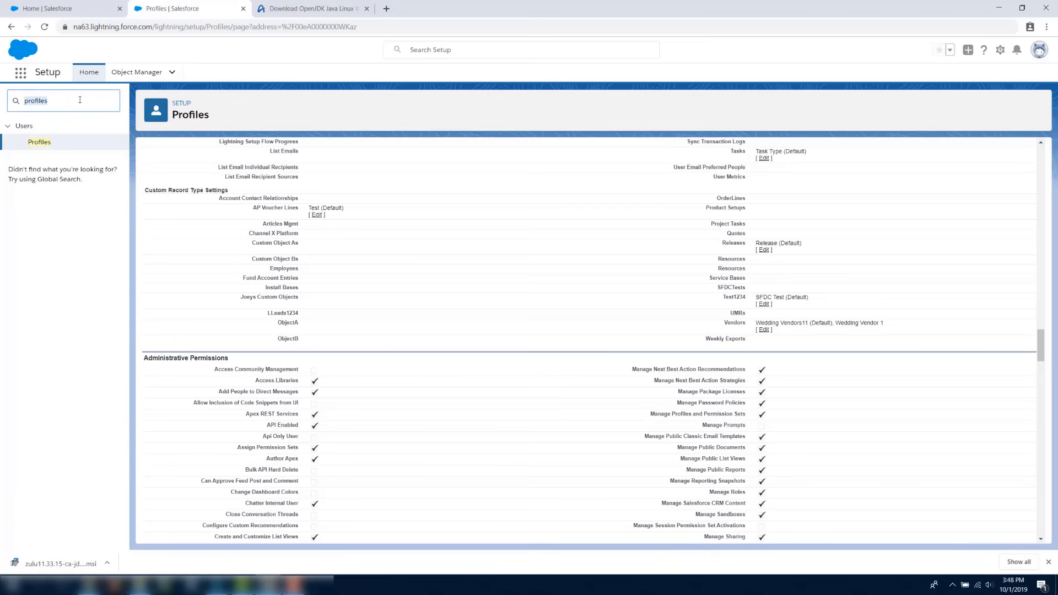
# - Find 'data loader' in Quick Find and download Data Loader for Windows
pyautogui.write('data loader')
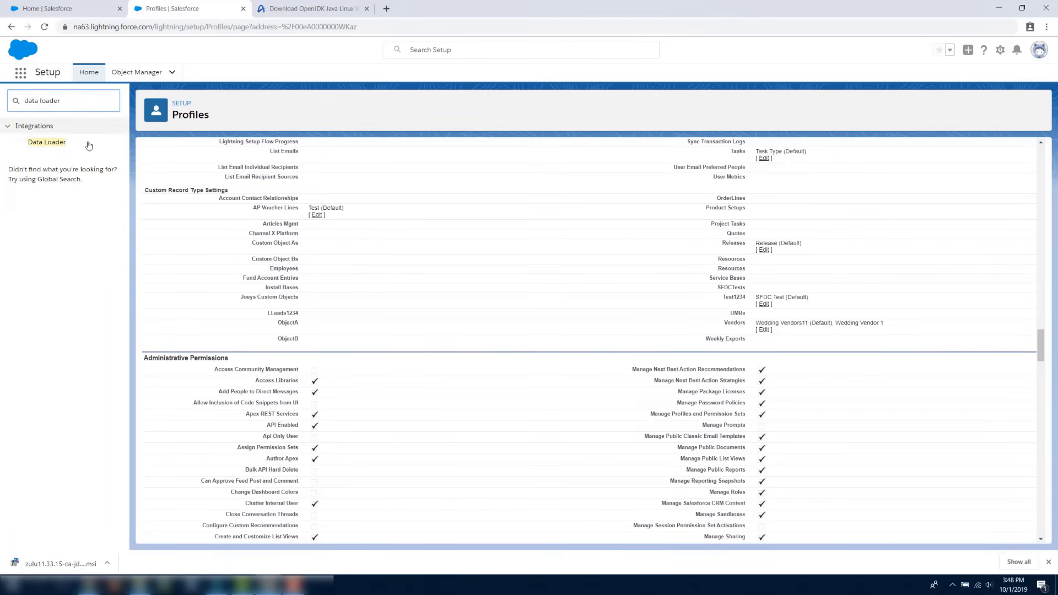
pyautogui.click(46, 141)
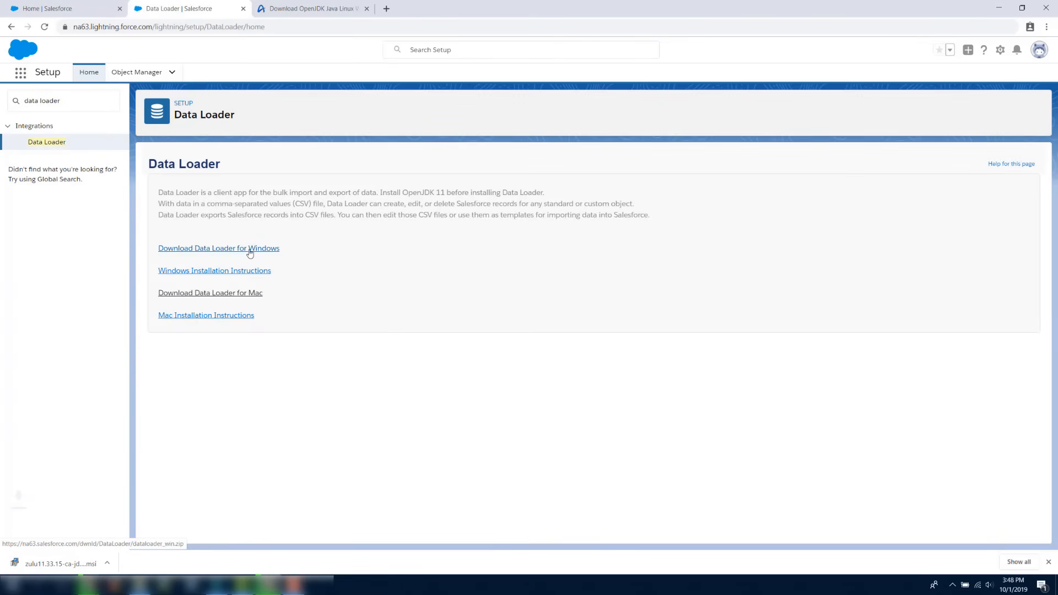
pyautogui.click(218, 247)
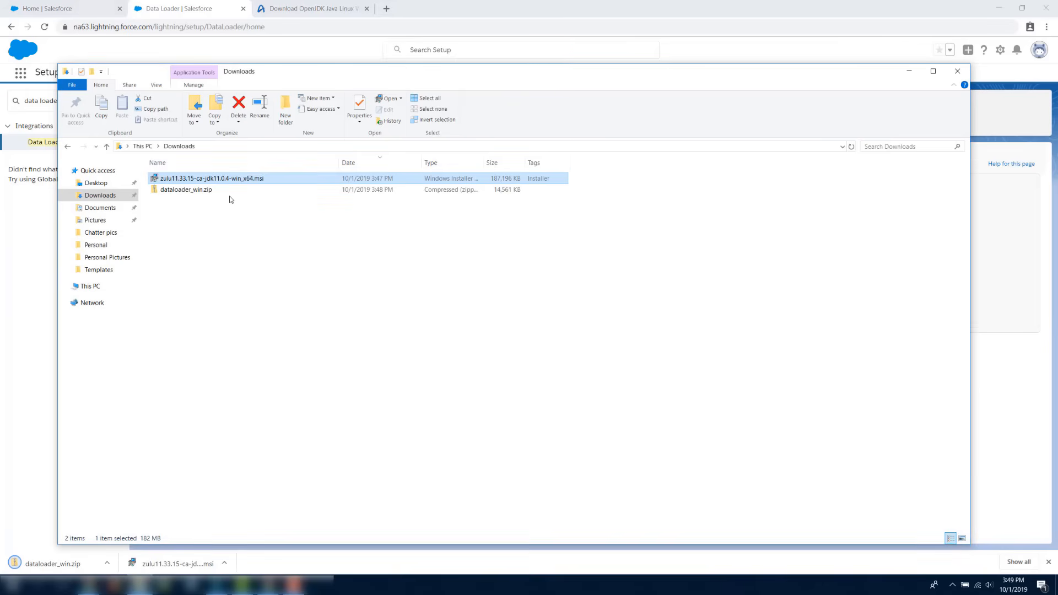
# - Extract dataloader_win.zip to its suggested folder and open the dataloader_win folder
pyautogui.rightClick(186, 190)
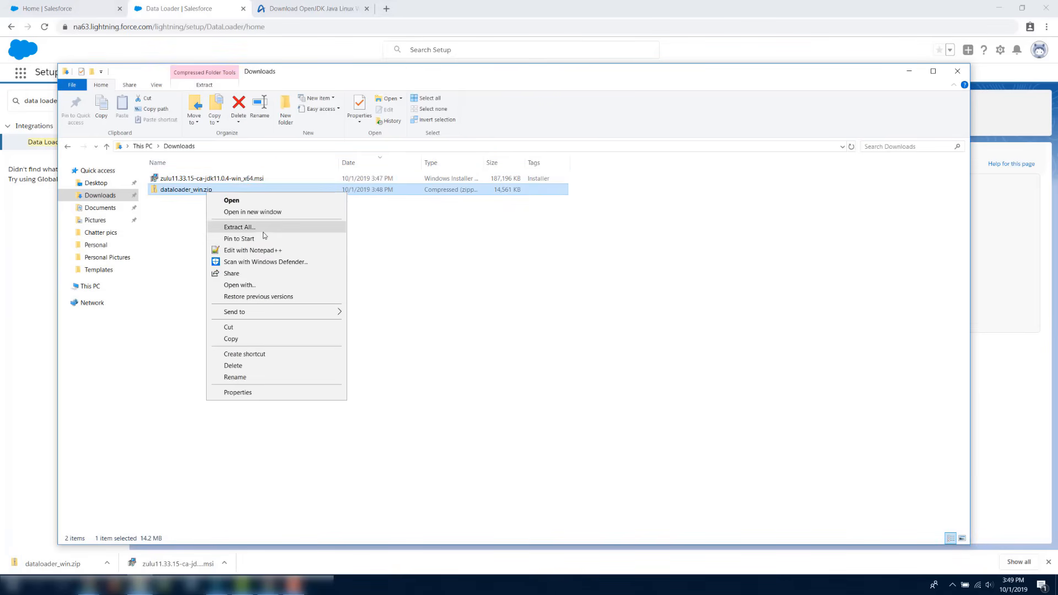
pyautogui.click(239, 227)
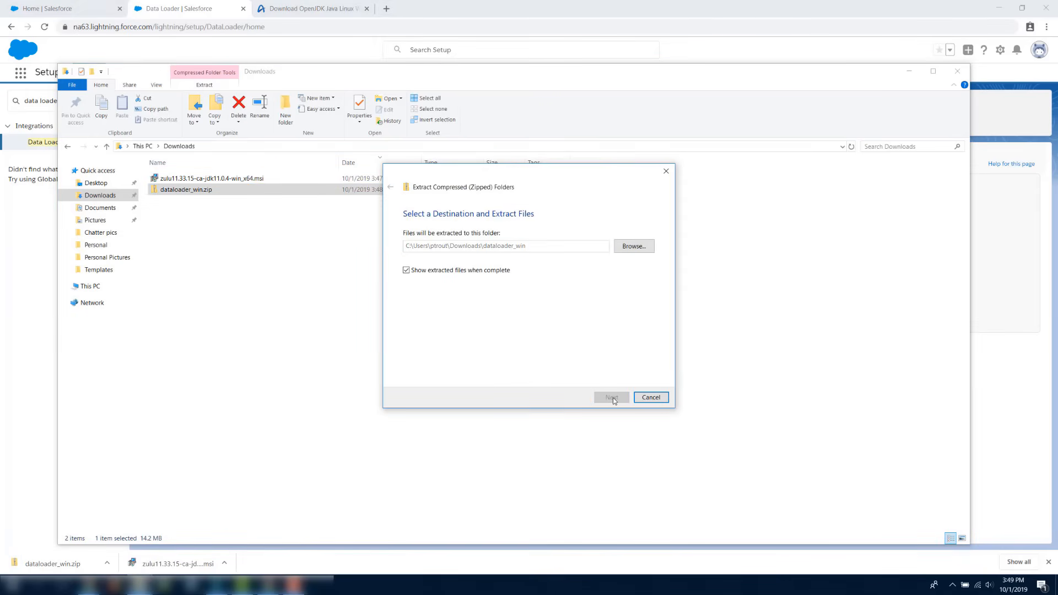
pyautogui.click(610, 397)
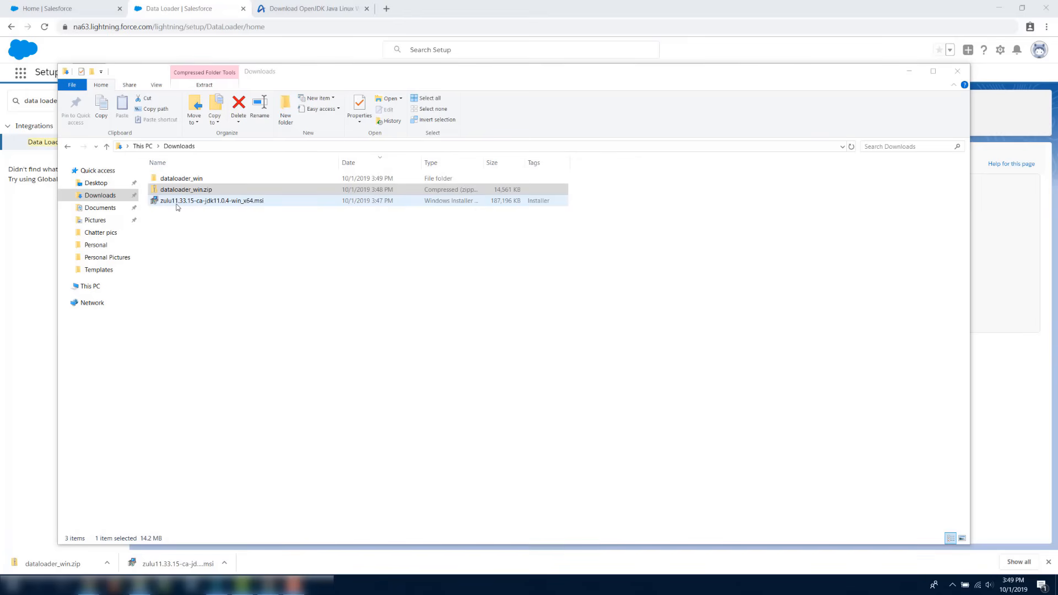
pyautogui.doubleClick(181, 178)
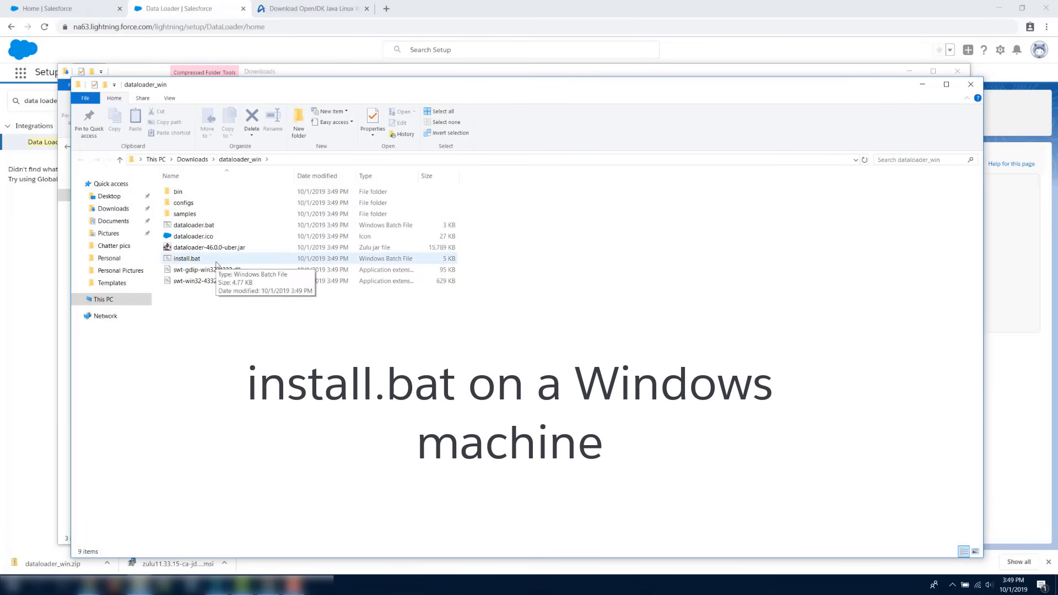
# - Launch install.bat, bypassing SmartScreen via More info and Run anyway
pyautogui.doubleClick(186, 258)
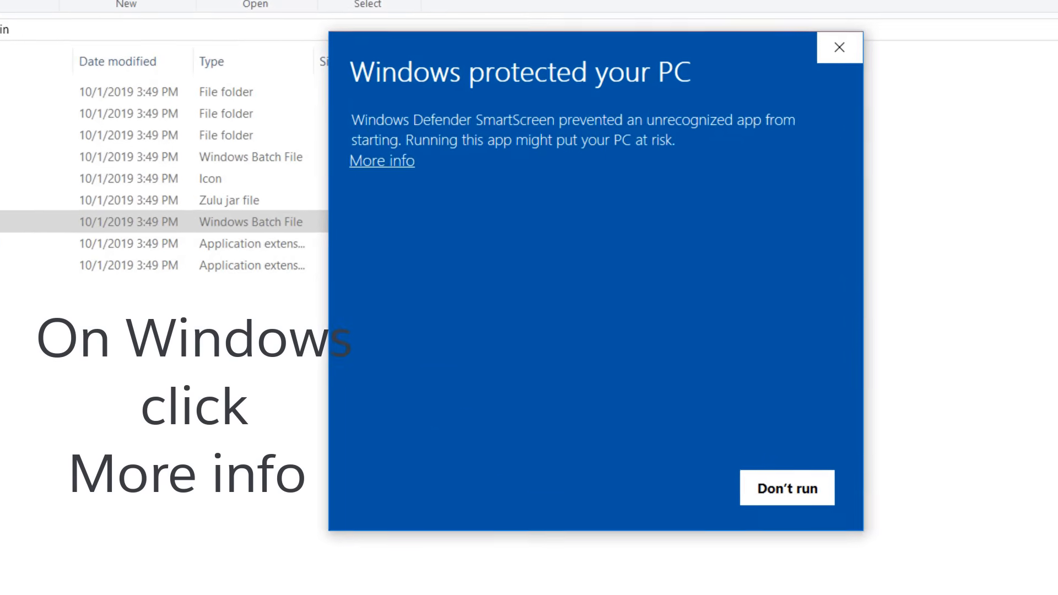
pyautogui.click(381, 161)
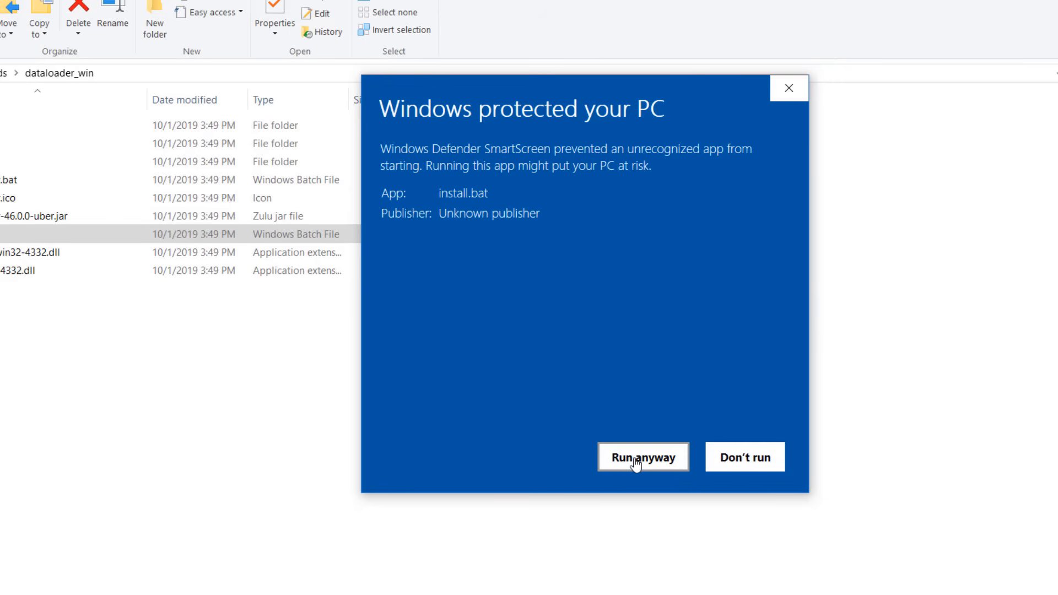
pyautogui.click(642, 457)
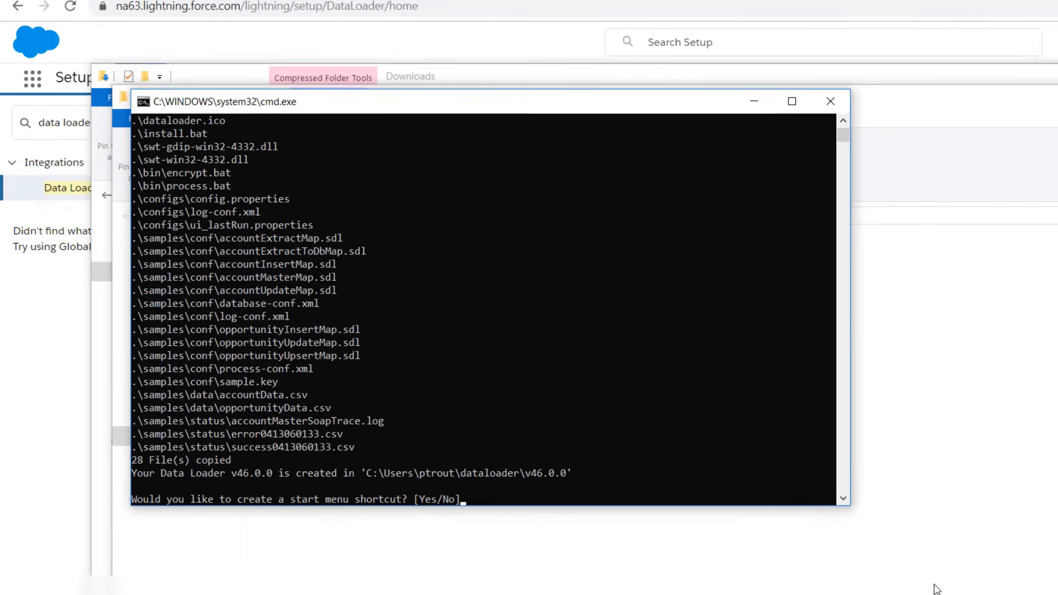
# - Answer Yes to both the Start menu shortcut and desktop icon prompts
pyautogui.write('Yes')
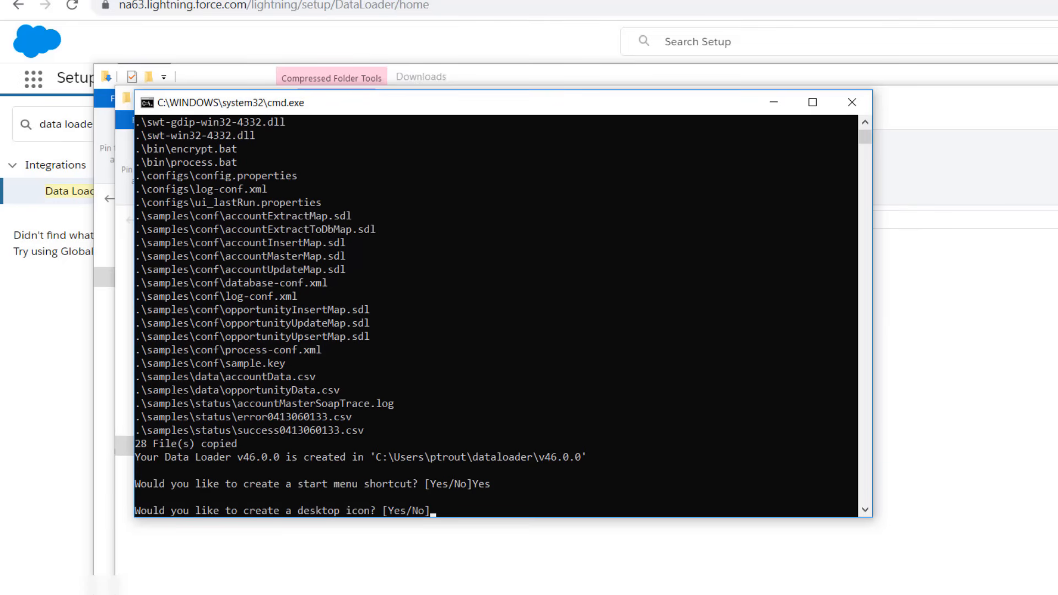
pyautogui.write('Yes')
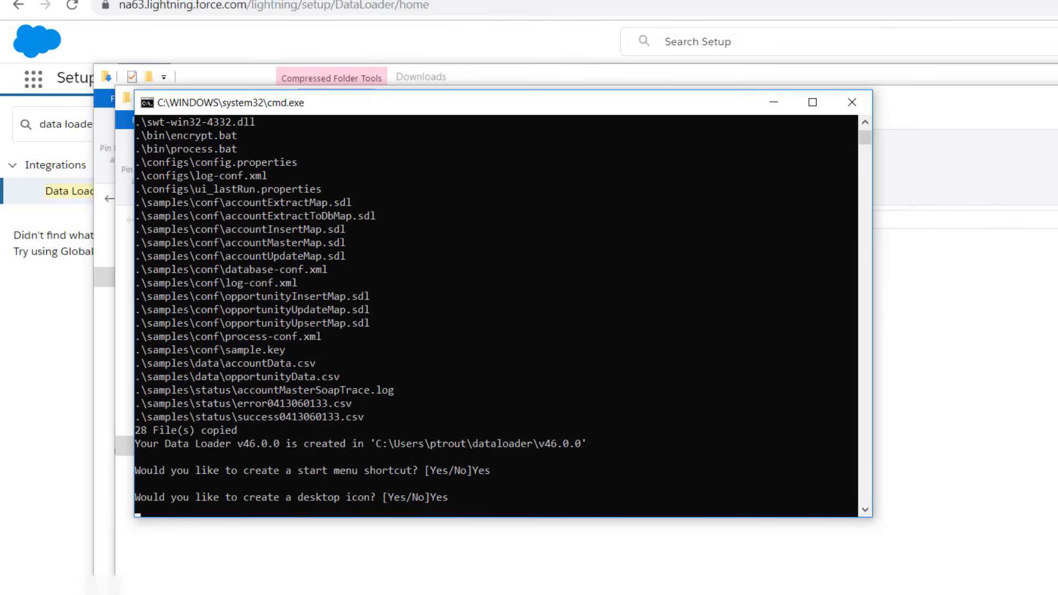